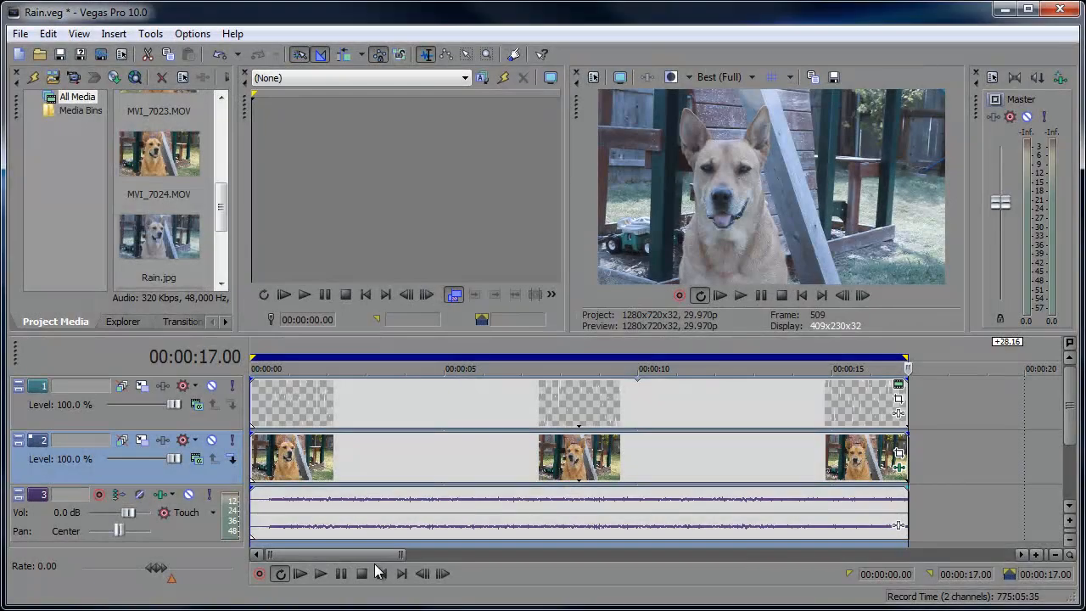
{"action": "mouse_move", "coordinate": [379, 572]}
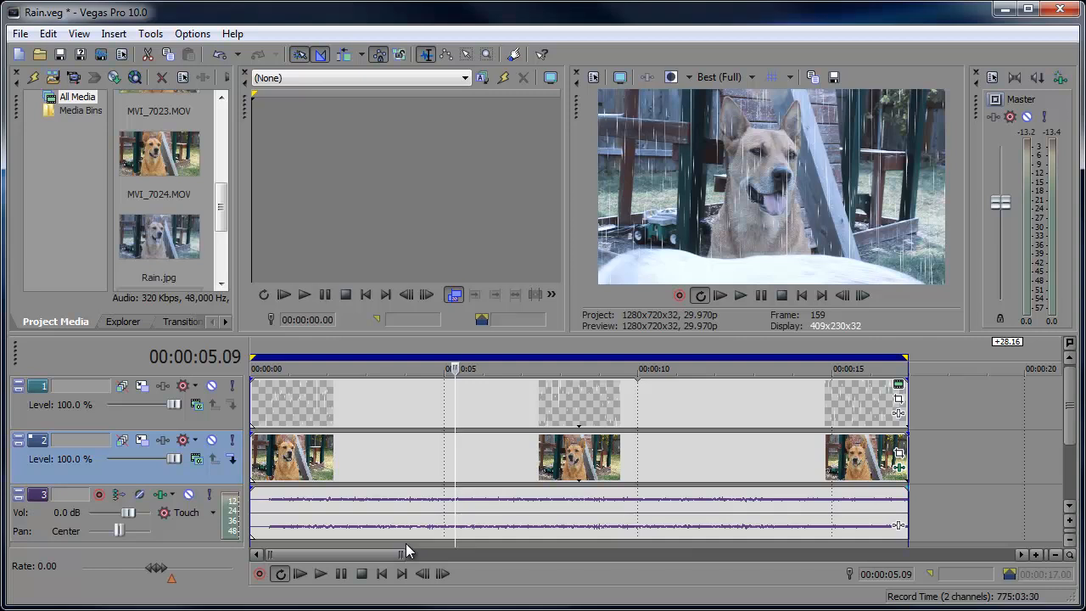
{"action": "mouse_move", "coordinate": [379, 533]}
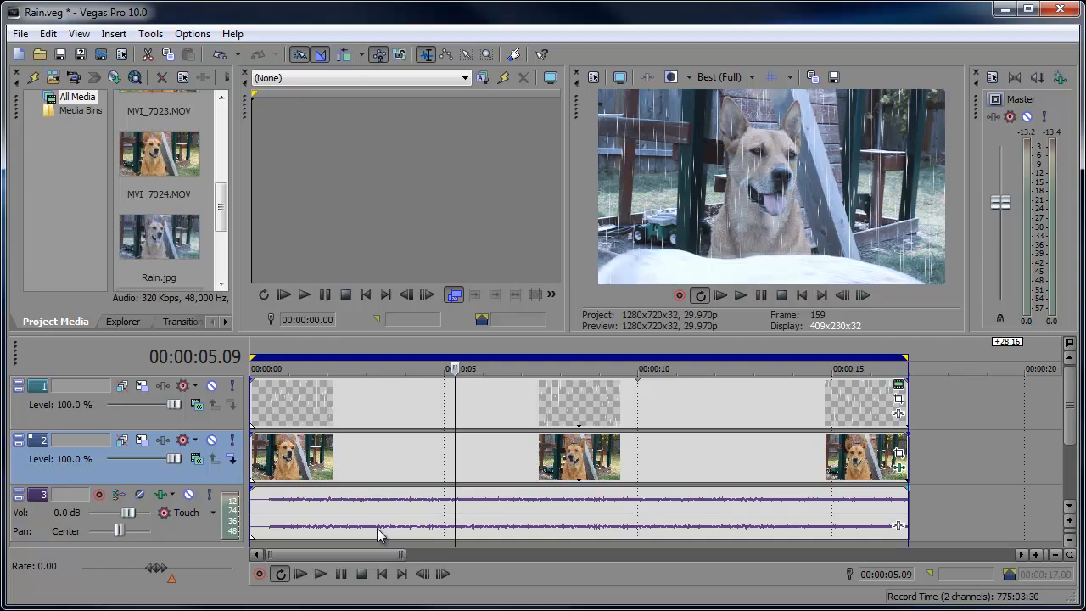
{"action": "mouse_move", "coordinate": [375, 528]}
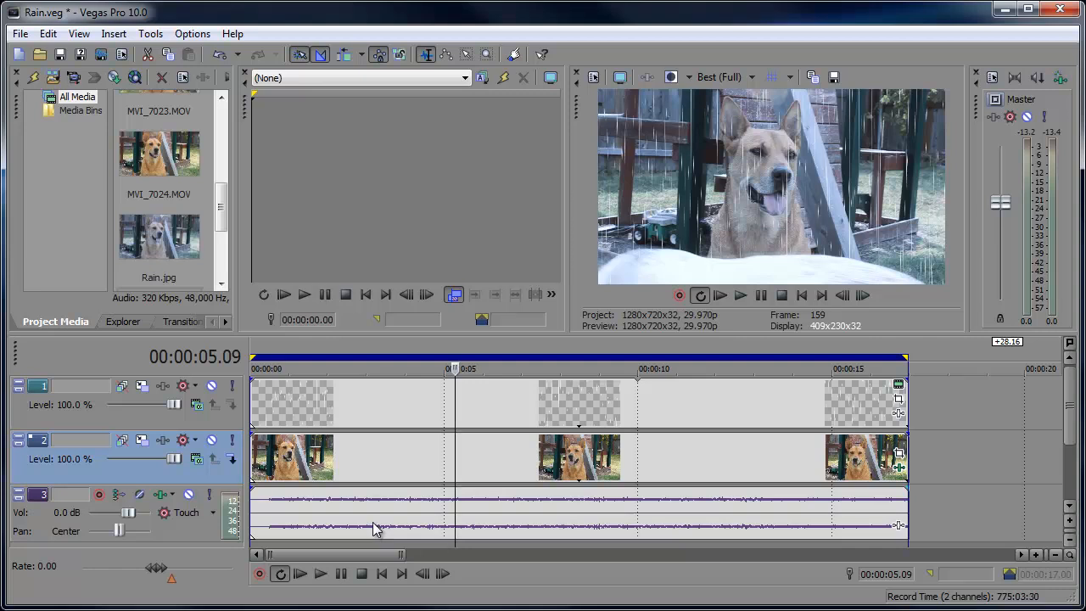
{"action": "mouse_move", "coordinate": [386, 507]}
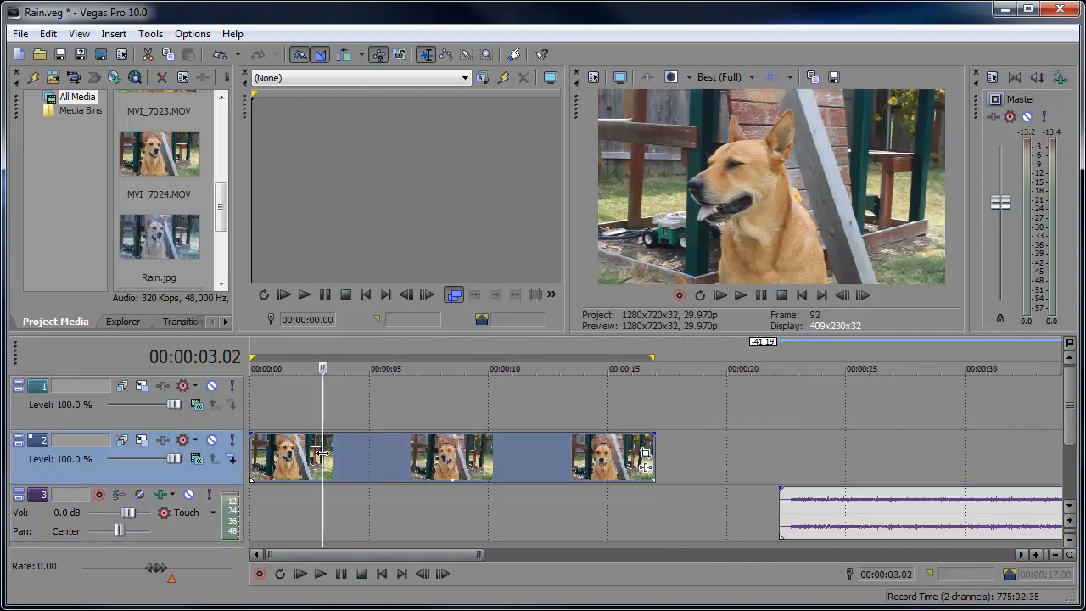
Preview the original dog clip from the beginning, then stop playback
{"action": "left_click", "coordinate": [301, 573]}
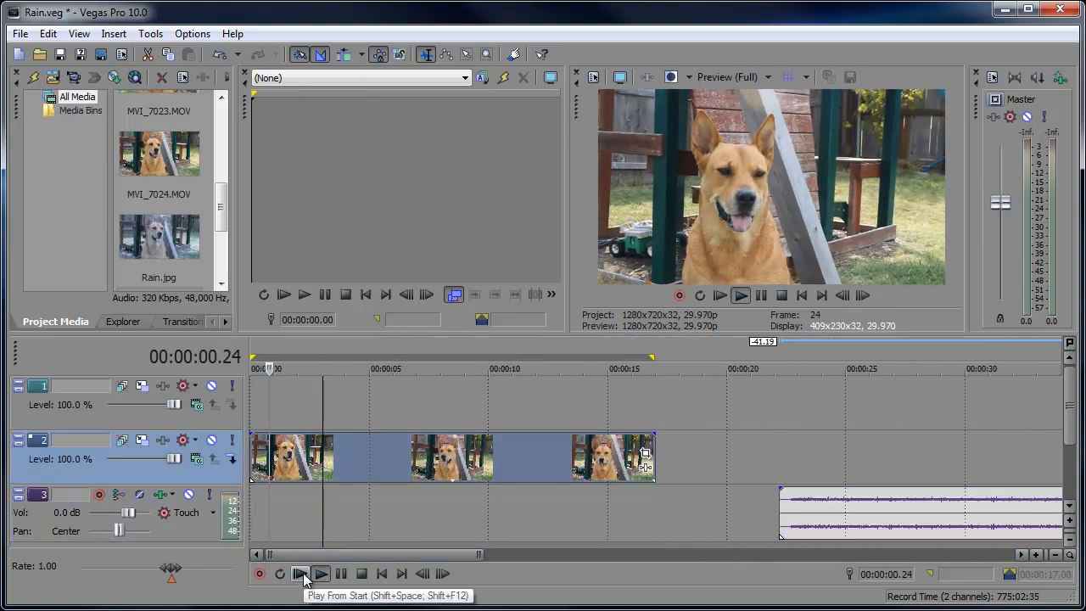
{"action": "left_click", "coordinate": [321, 573]}
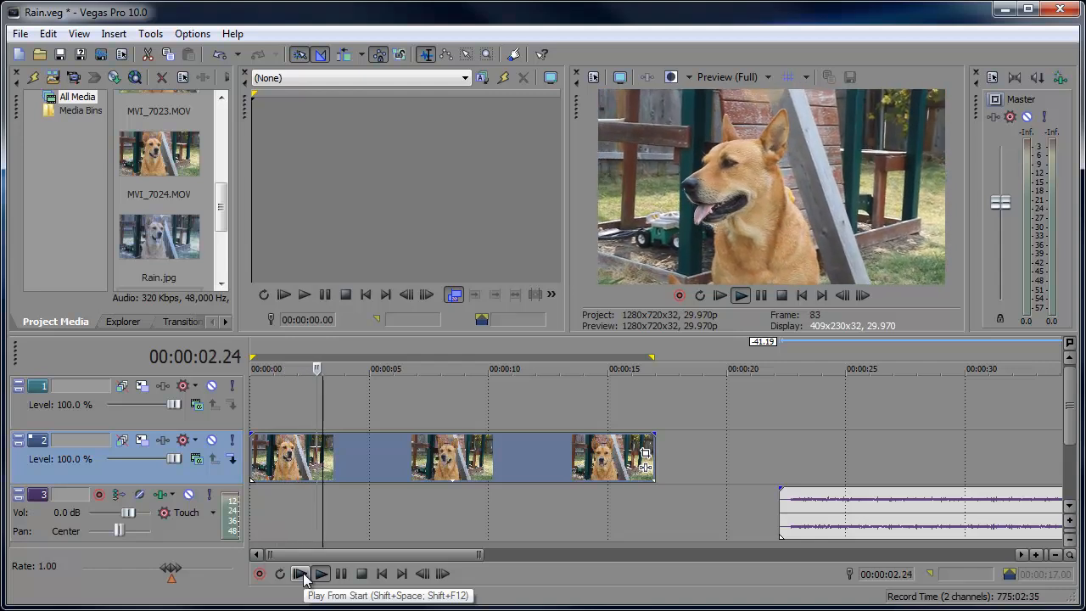
{"action": "left_click", "coordinate": [301, 573]}
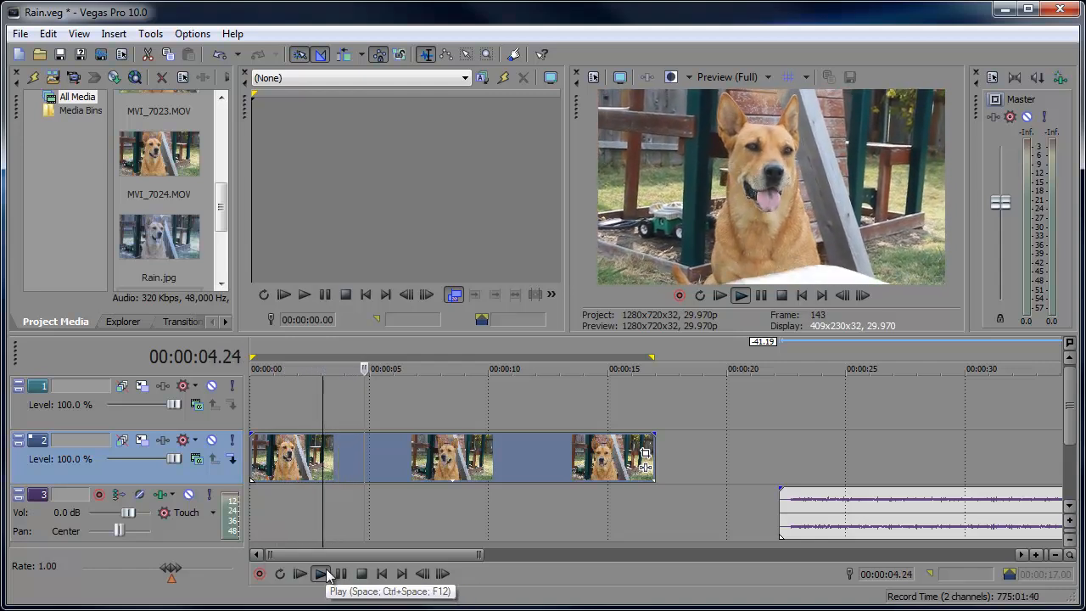
{"action": "left_click", "coordinate": [319, 574]}
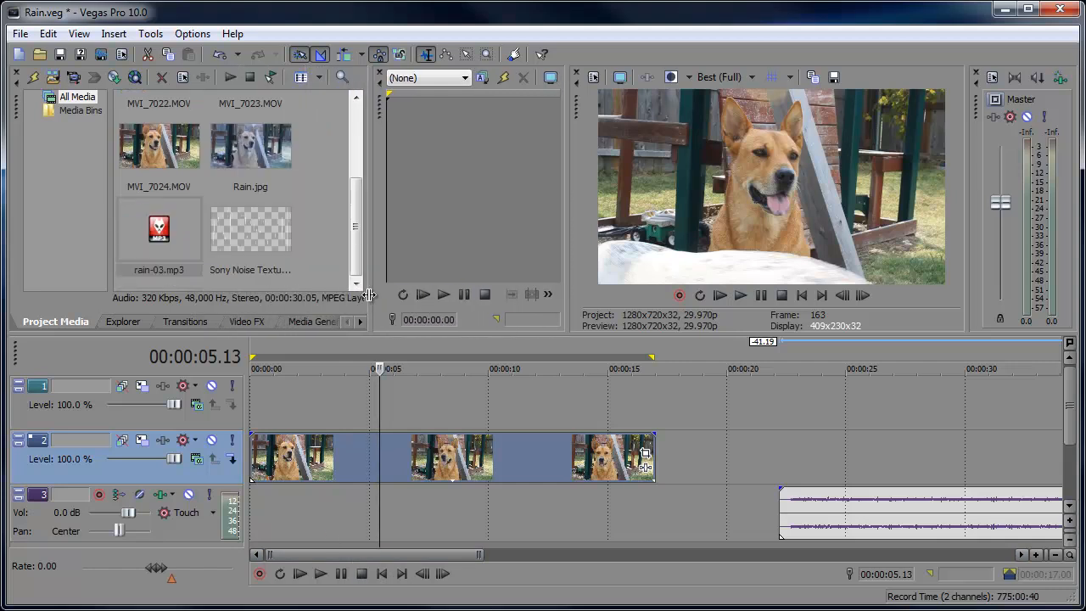
List the Noise Texture presets under Media Generators and scroll toward Starry Sky
{"action": "left_click", "coordinate": [268, 320]}
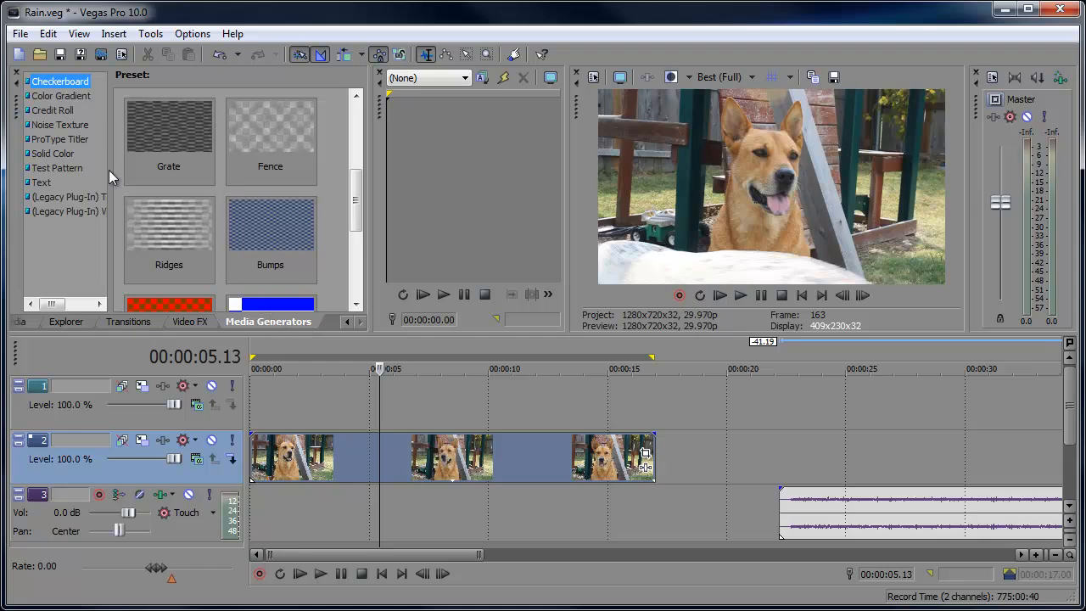
{"action": "left_click", "coordinate": [60, 124]}
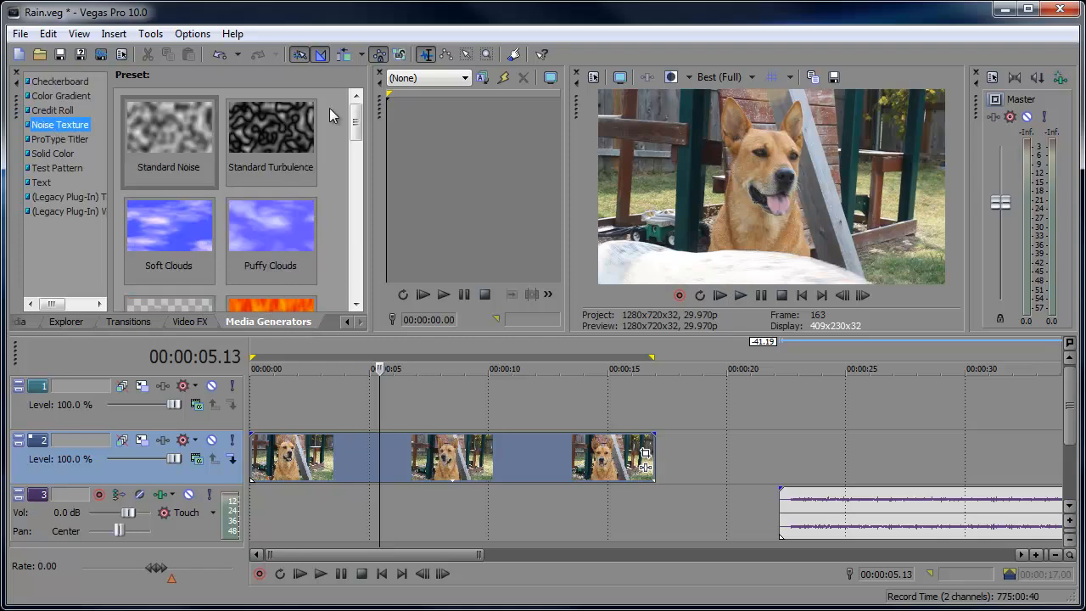
{"action": "scroll", "scroll_direction": "down", "scroll_amount": 3}
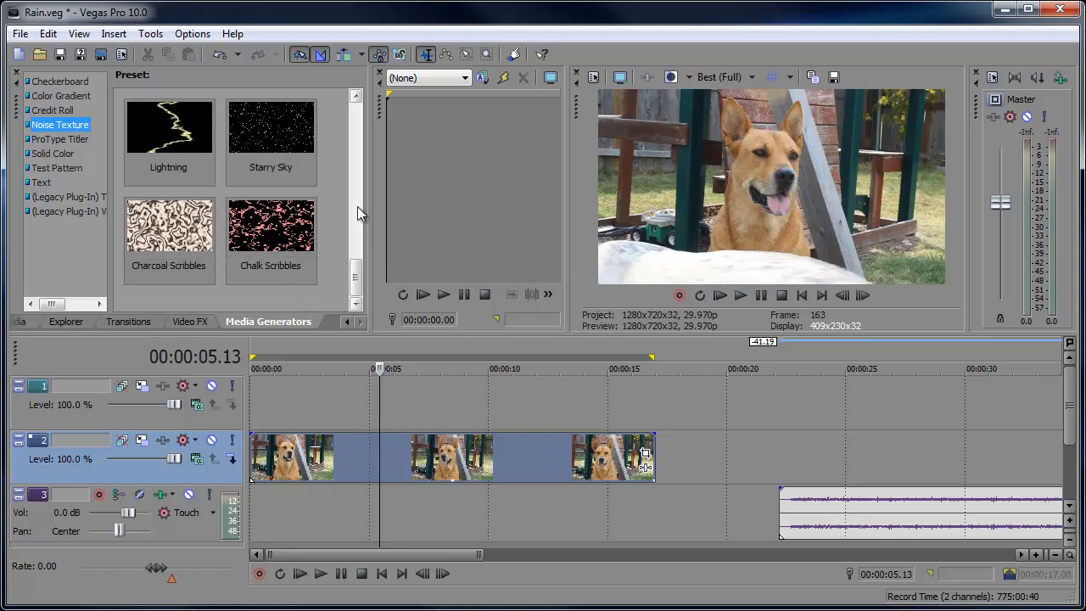
{"action": "mouse_move", "coordinate": [280, 125]}
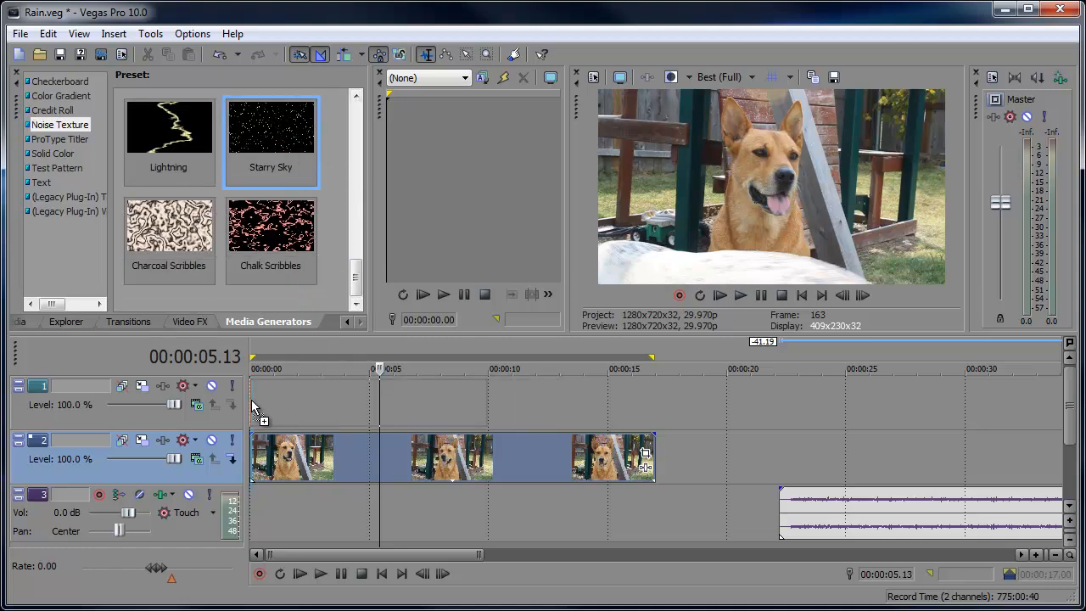
Put the Starry Sky texture on track 1 and stretch it into vertical rain streaks
{"action": "double_click", "coordinate": [270, 128]}
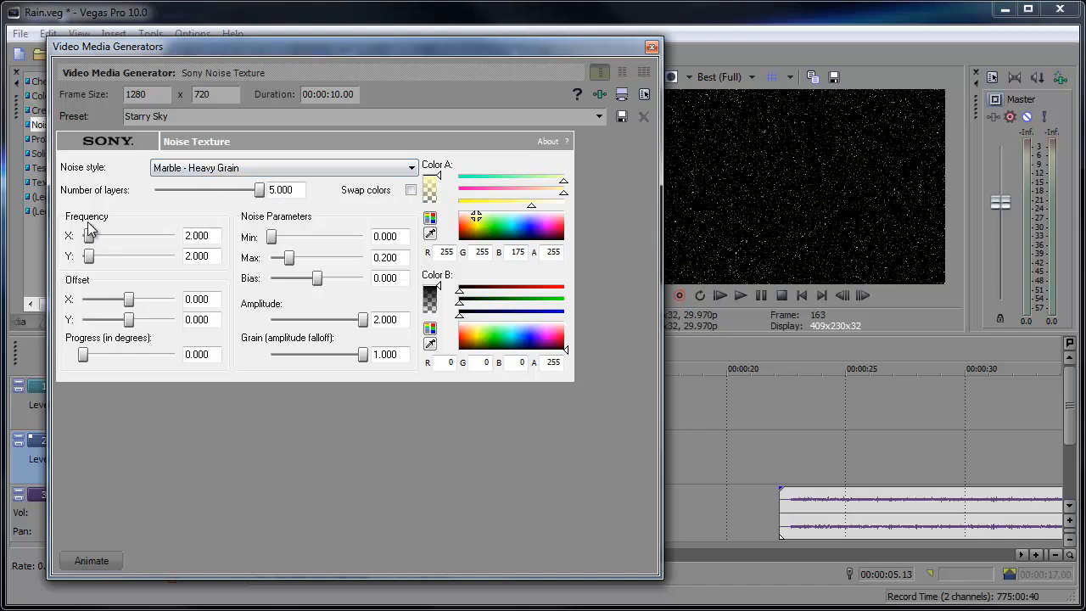
{"action": "left_click_drag", "start_coordinate": [89, 234], "coordinate": [176, 235]}
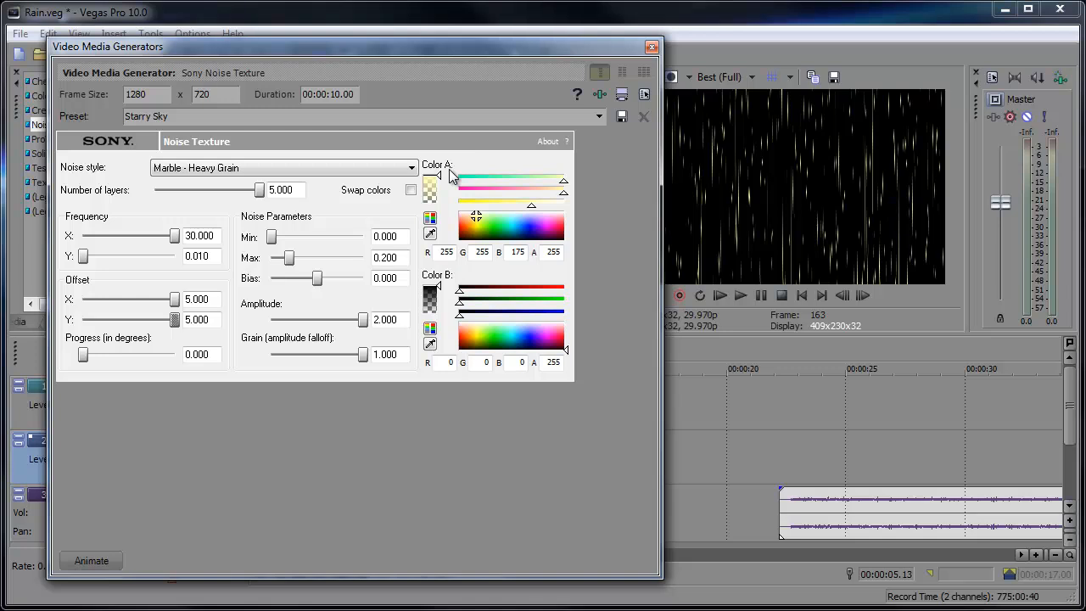
{"action": "mouse_move", "coordinate": [454, 188]}
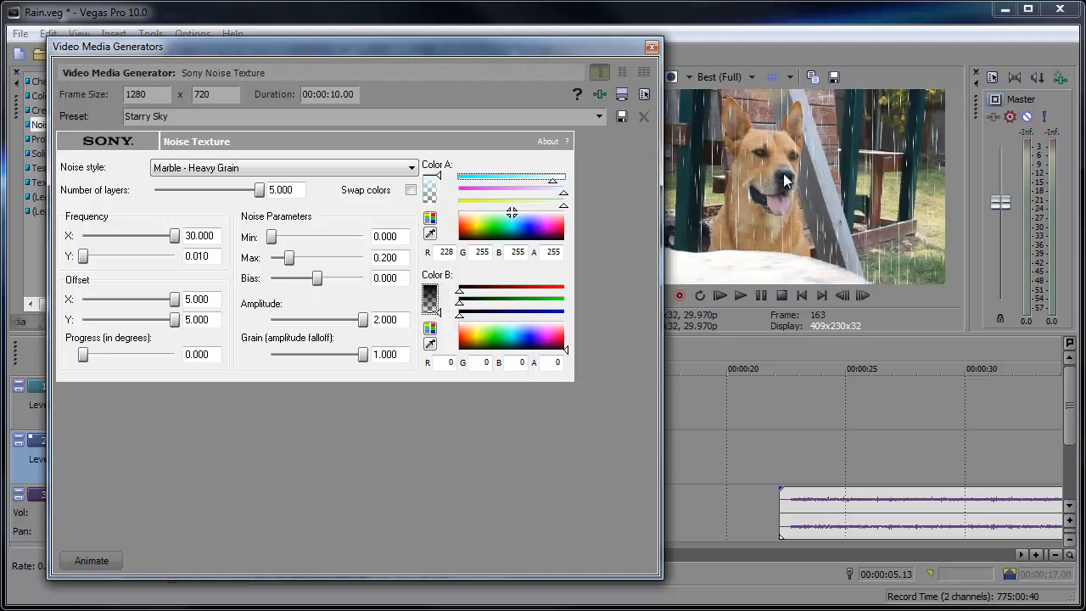
{"action": "mouse_move", "coordinate": [111, 543]}
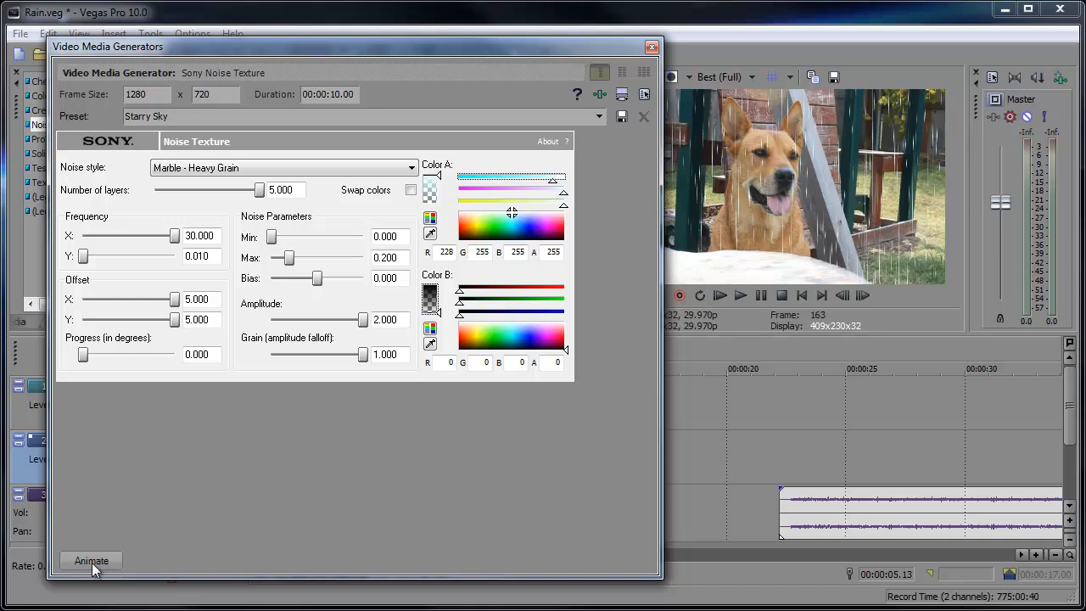
Keyframe Progress up to 0.270 at the 10-second end, then close the generator
{"action": "left_click", "coordinate": [91, 560]}
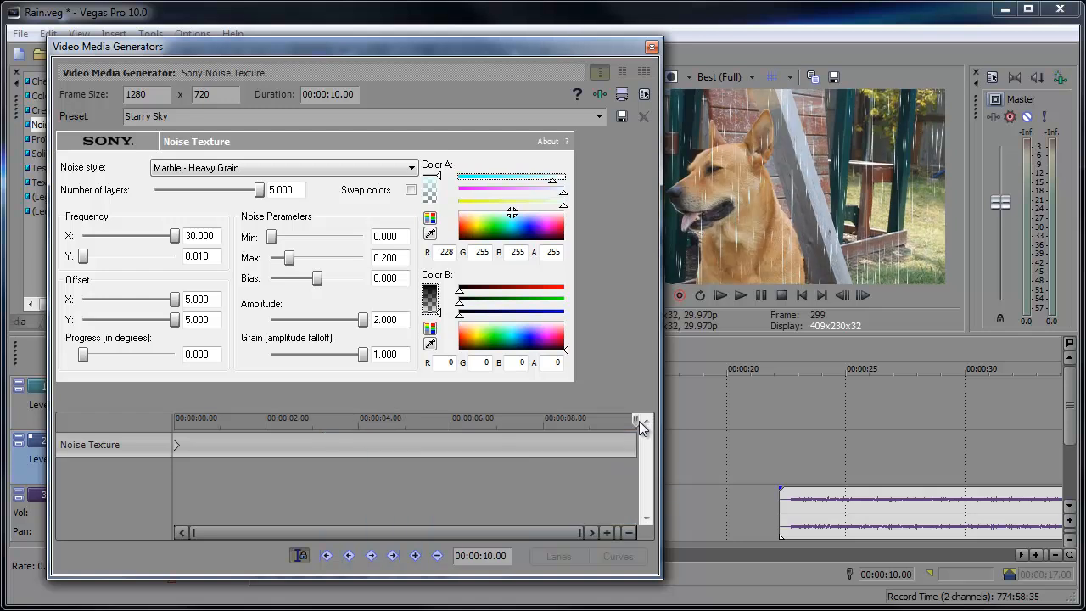
{"action": "mouse_move", "coordinate": [91, 372]}
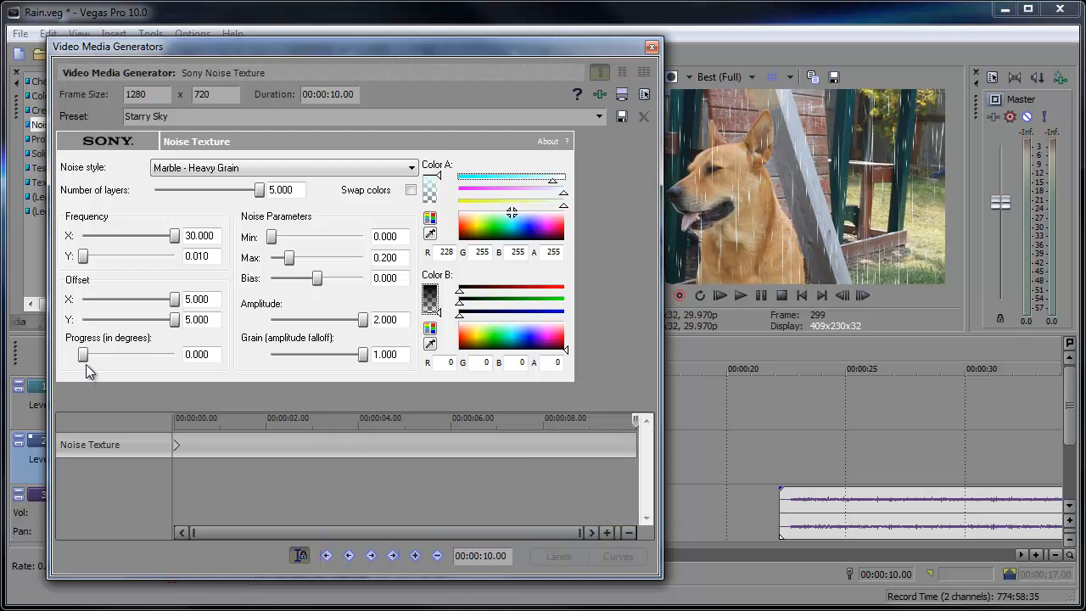
{"action": "left_click_drag", "start_coordinate": [82, 354], "coordinate": [86, 354]}
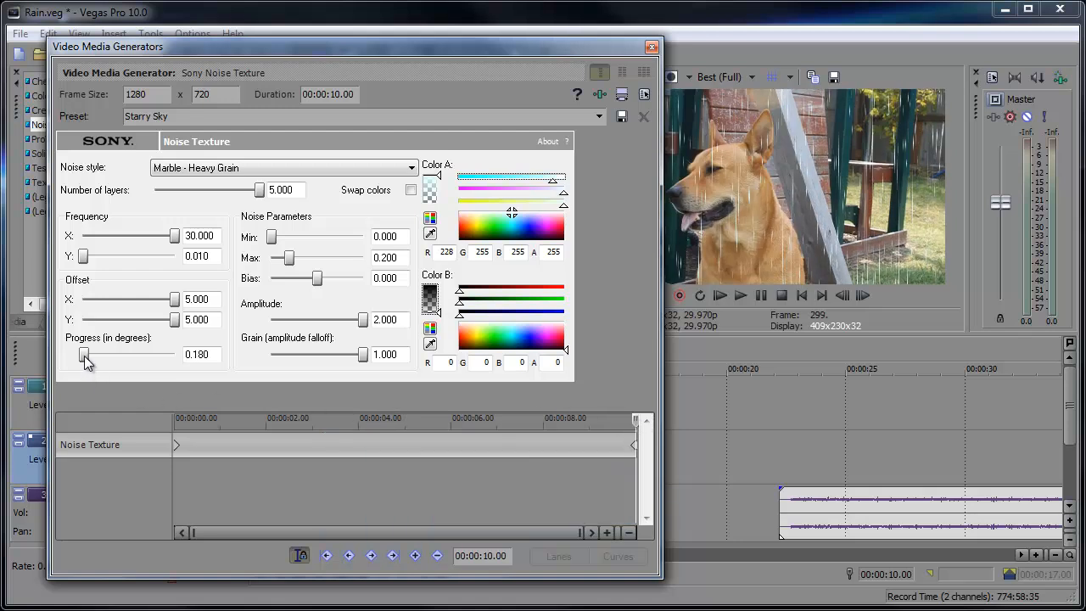
{"action": "left_click_drag", "start_coordinate": [84, 354], "coordinate": [114, 354]}
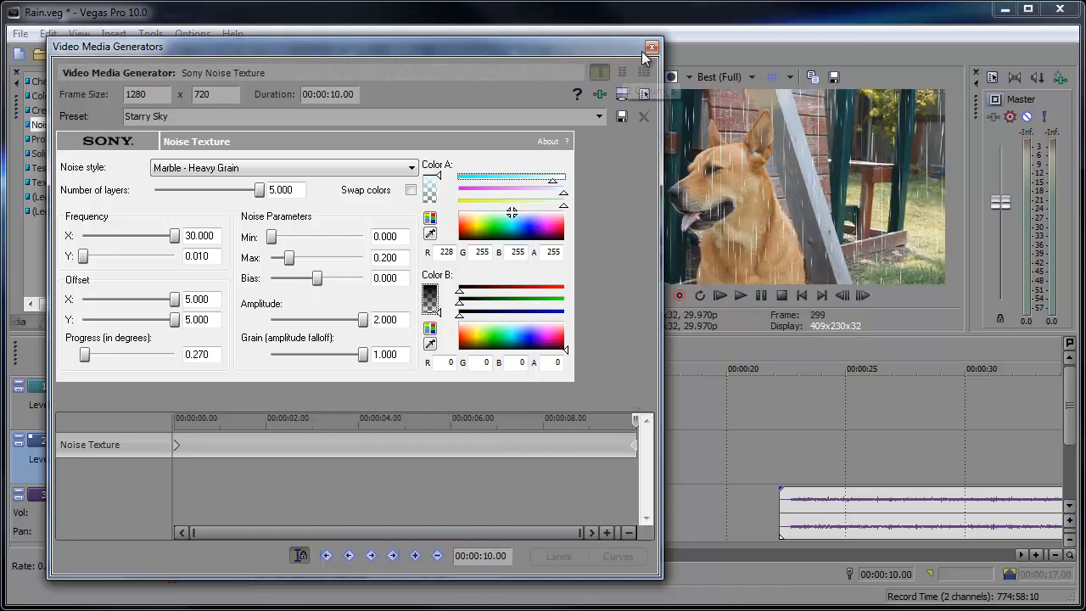
{"action": "left_click", "coordinate": [651, 47]}
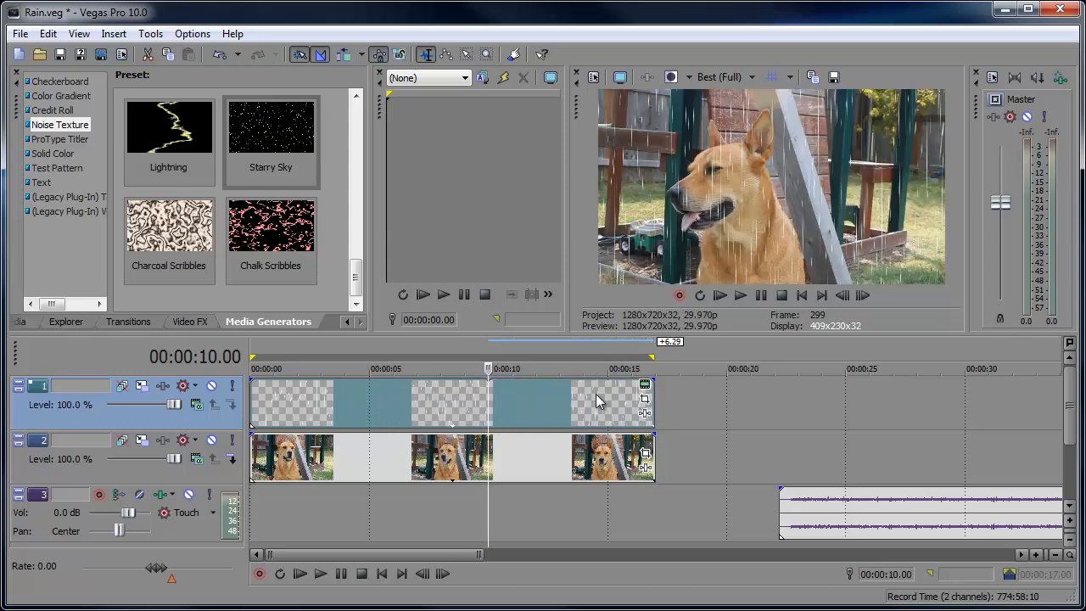
{"action": "mouse_move", "coordinate": [460, 401]}
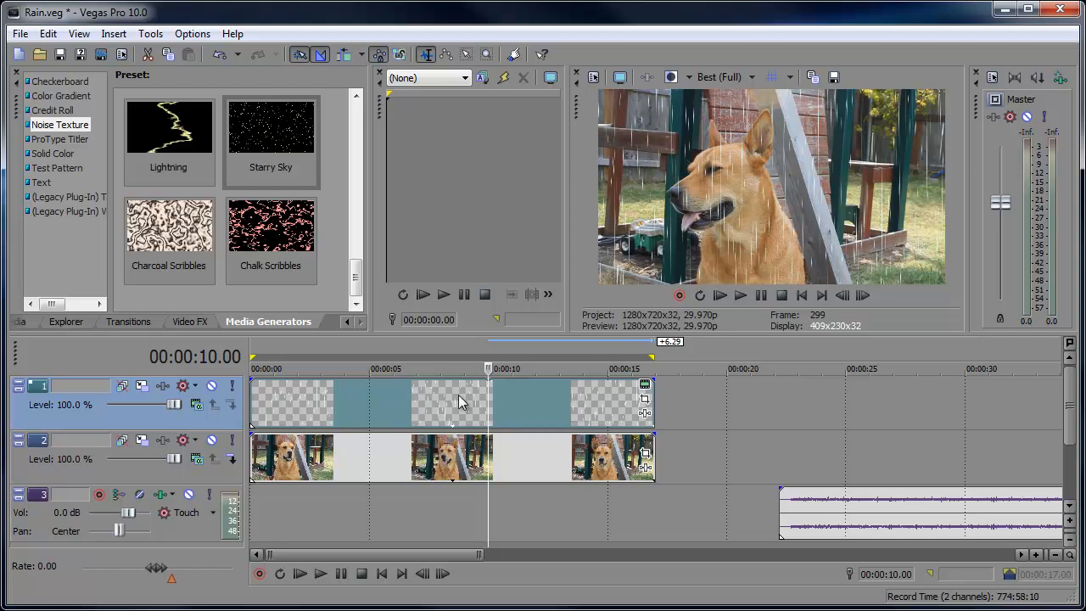
{"action": "mouse_move", "coordinate": [506, 409]}
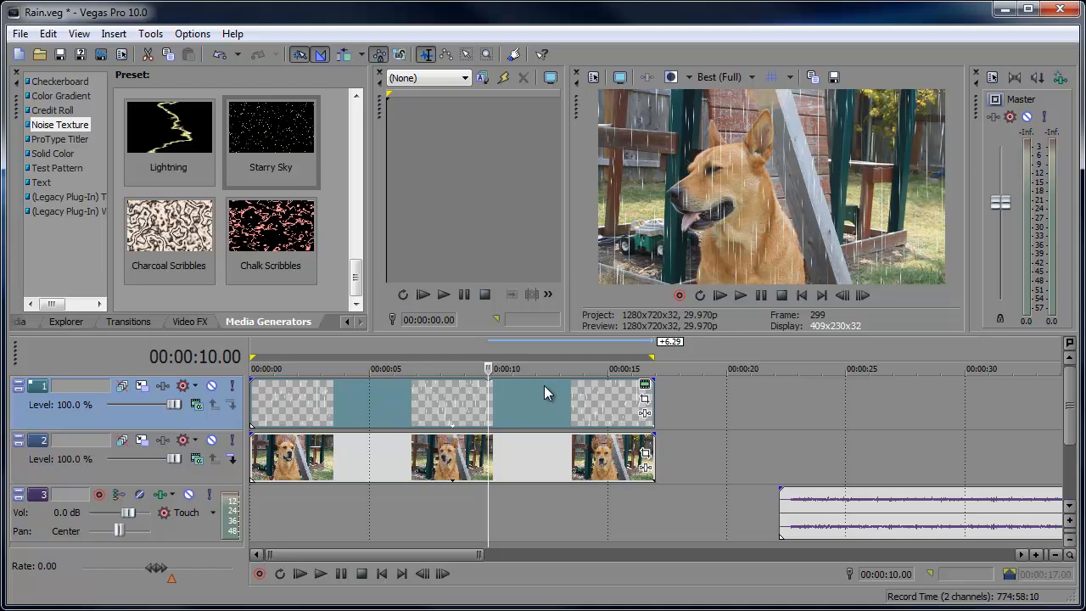
{"action": "mouse_move", "coordinate": [536, 395]}
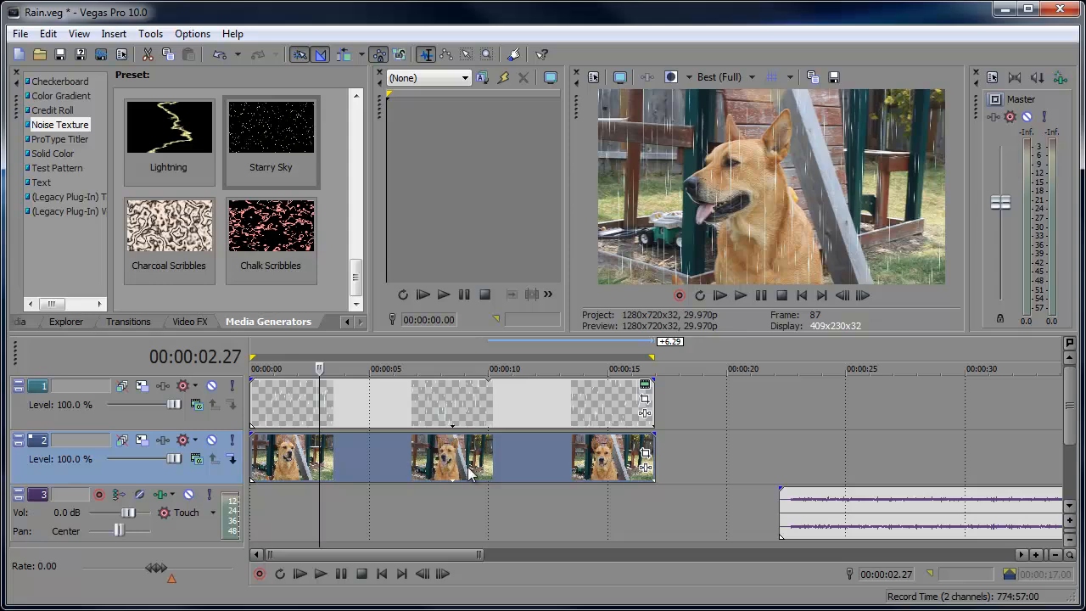
{"action": "mouse_move", "coordinate": [646, 468]}
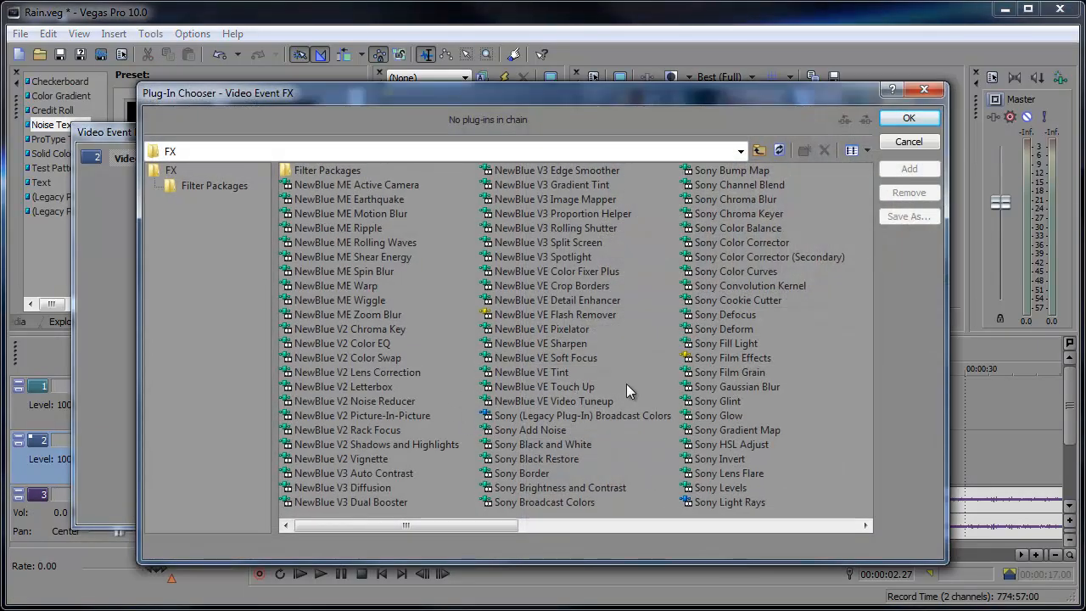
Add Sony Color Corrector to the dog clip's effect chain
{"action": "left_click", "coordinate": [740, 242]}
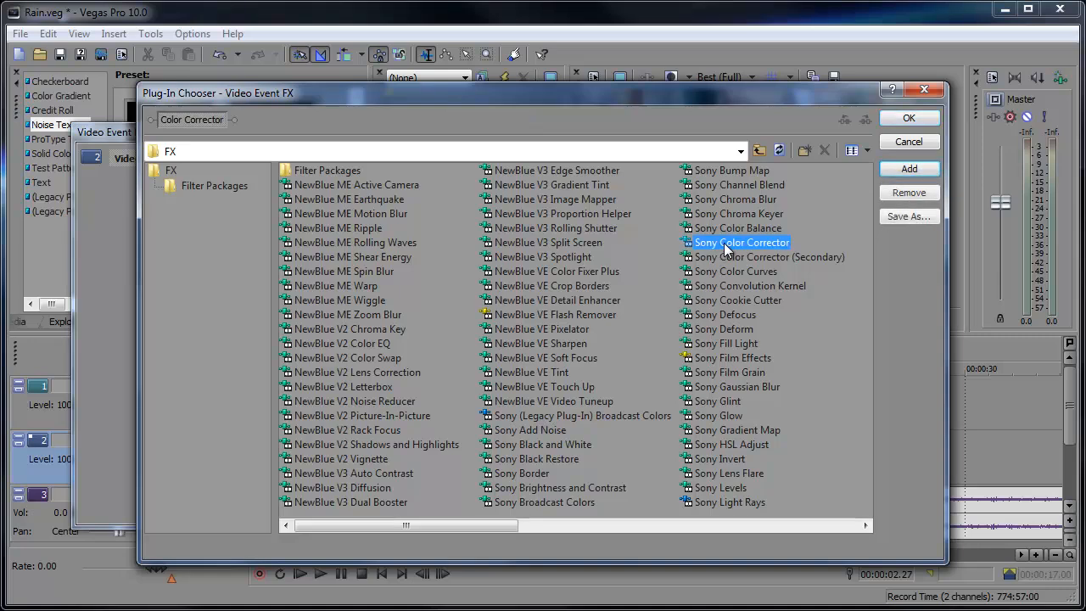
{"action": "left_click", "coordinate": [908, 117]}
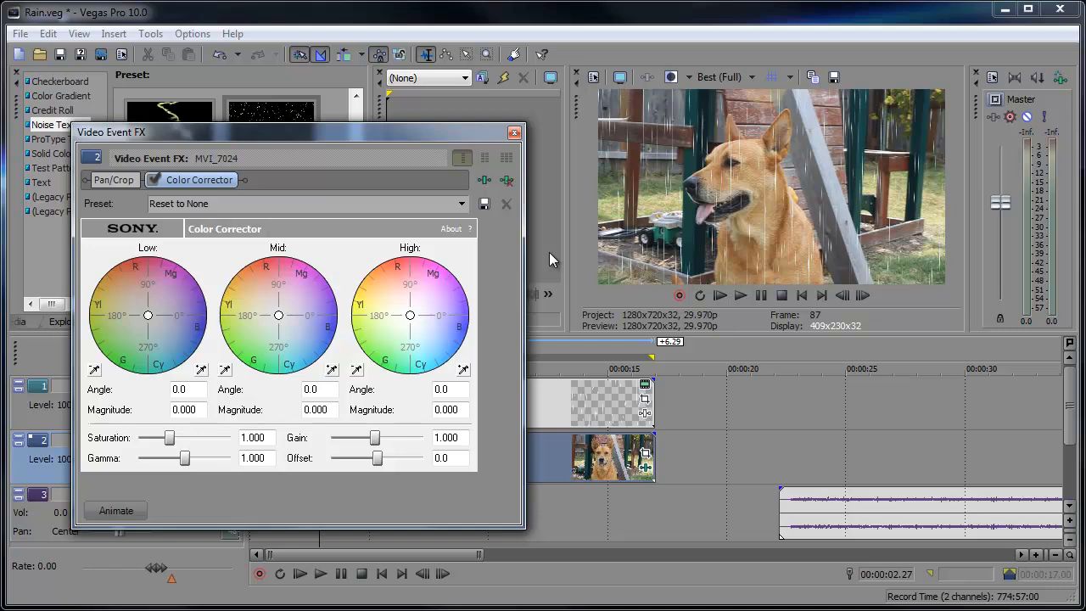
{"action": "mouse_move", "coordinate": [498, 277]}
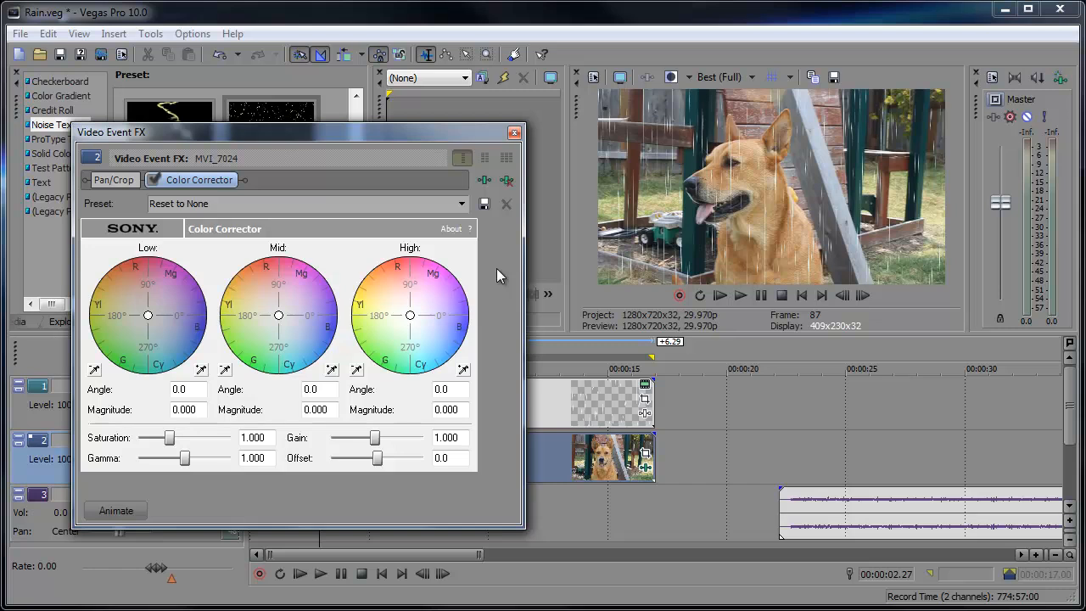
{"action": "mouse_move", "coordinate": [411, 318]}
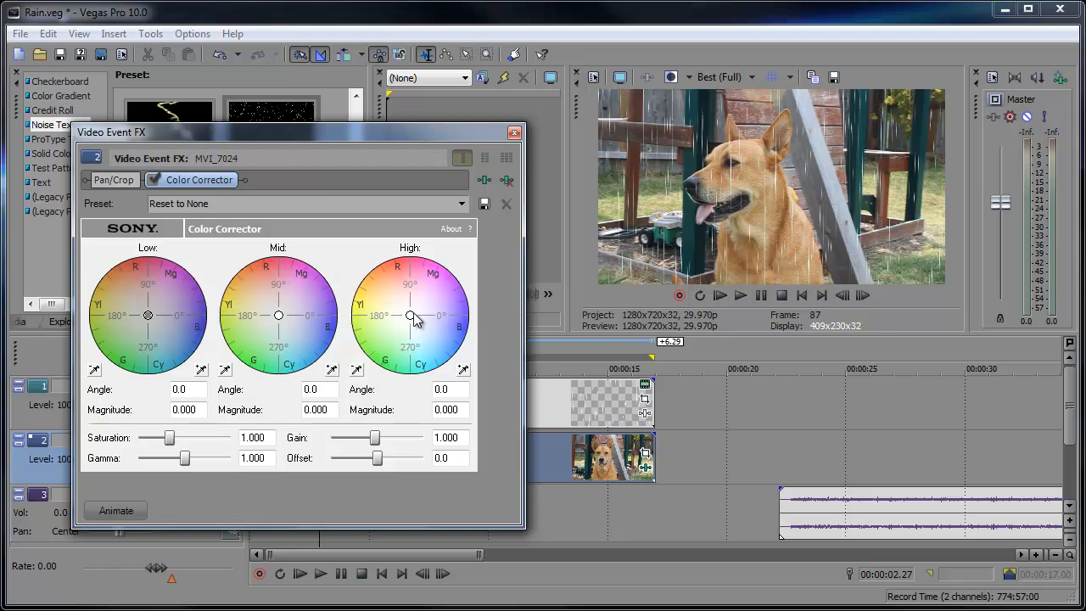
Tint the highlights, midtones and shadows toward blue on the colour wheels
{"action": "left_click_drag", "start_coordinate": [410, 316], "coordinate": [430, 333]}
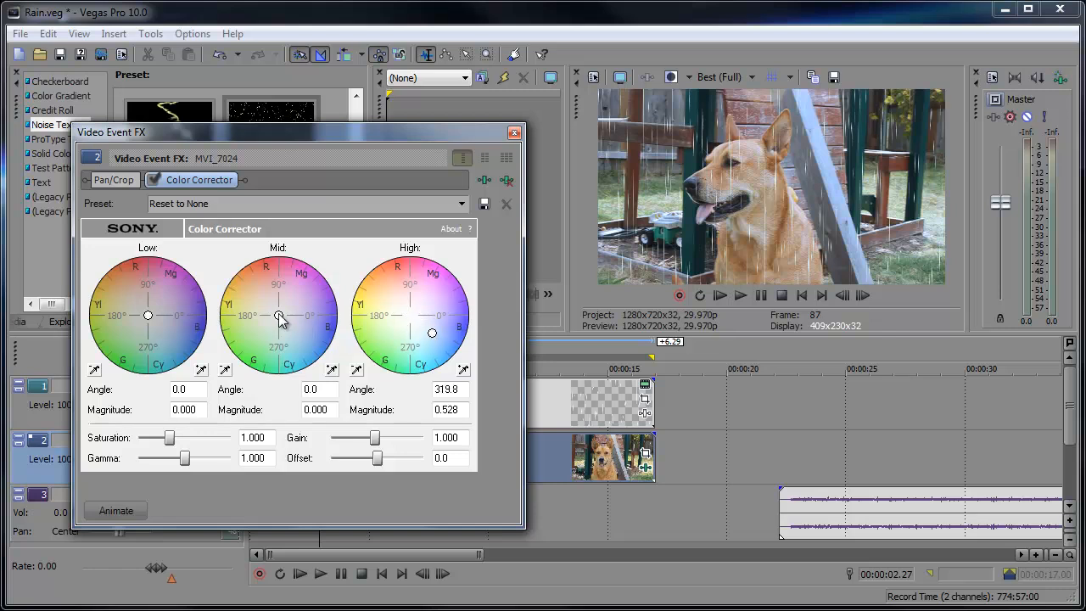
{"action": "left_click_drag", "start_coordinate": [279, 315], "coordinate": [298, 329]}
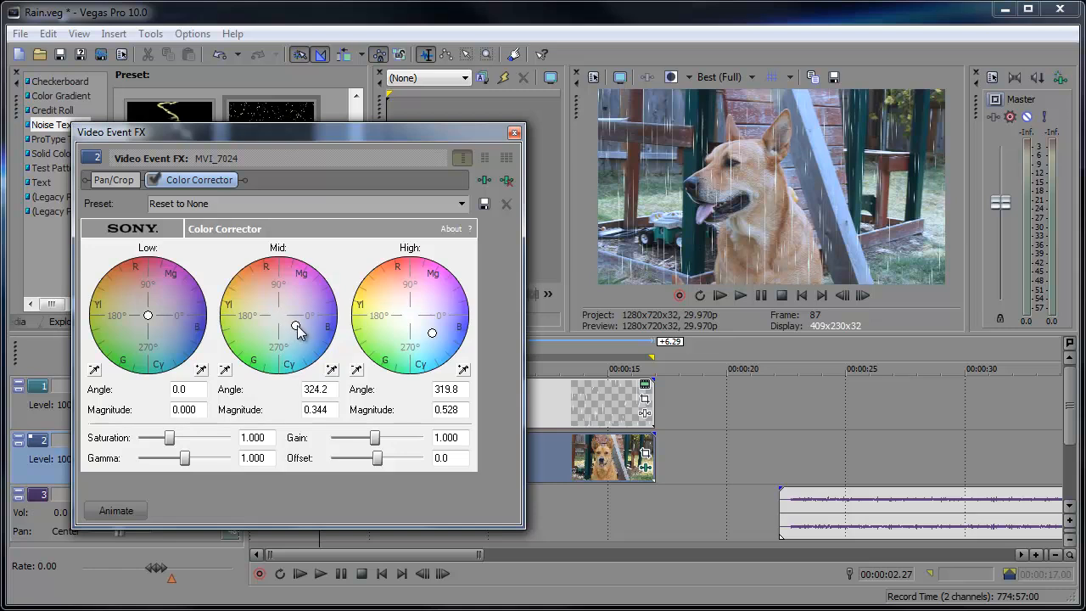
{"action": "left_click_drag", "start_coordinate": [297, 329], "coordinate": [288, 326]}
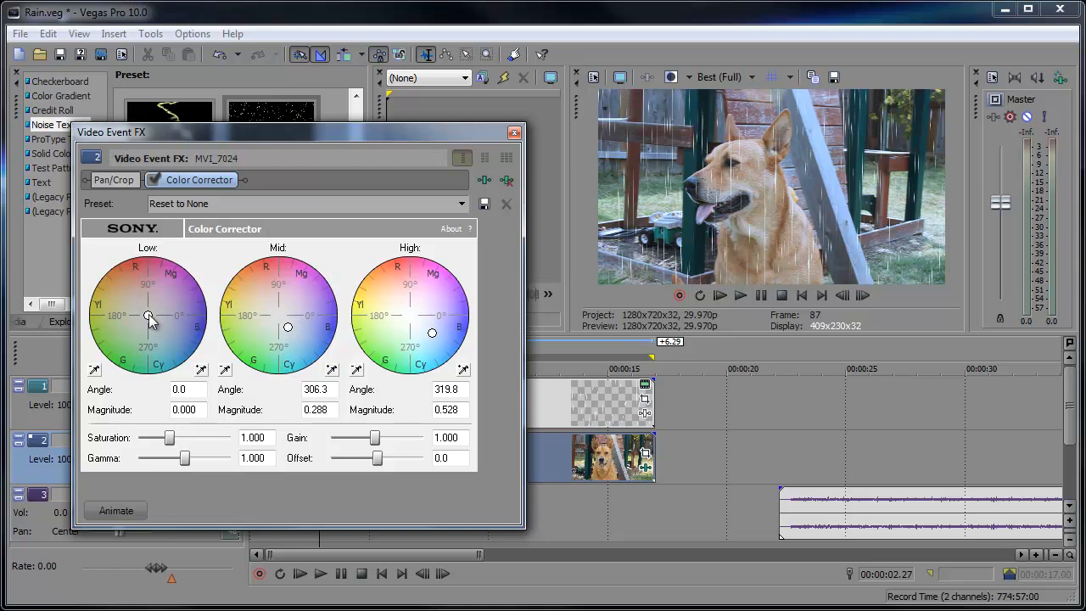
{"action": "left_click_drag", "start_coordinate": [149, 318], "coordinate": [171, 329]}
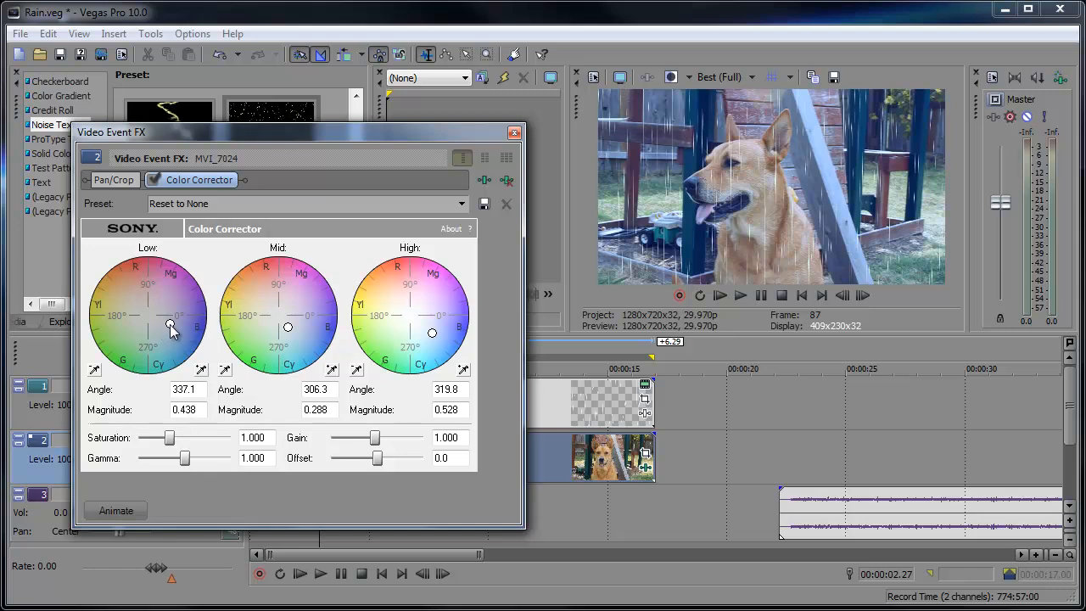
{"action": "left_click_drag", "start_coordinate": [171, 329], "coordinate": [153, 331]}
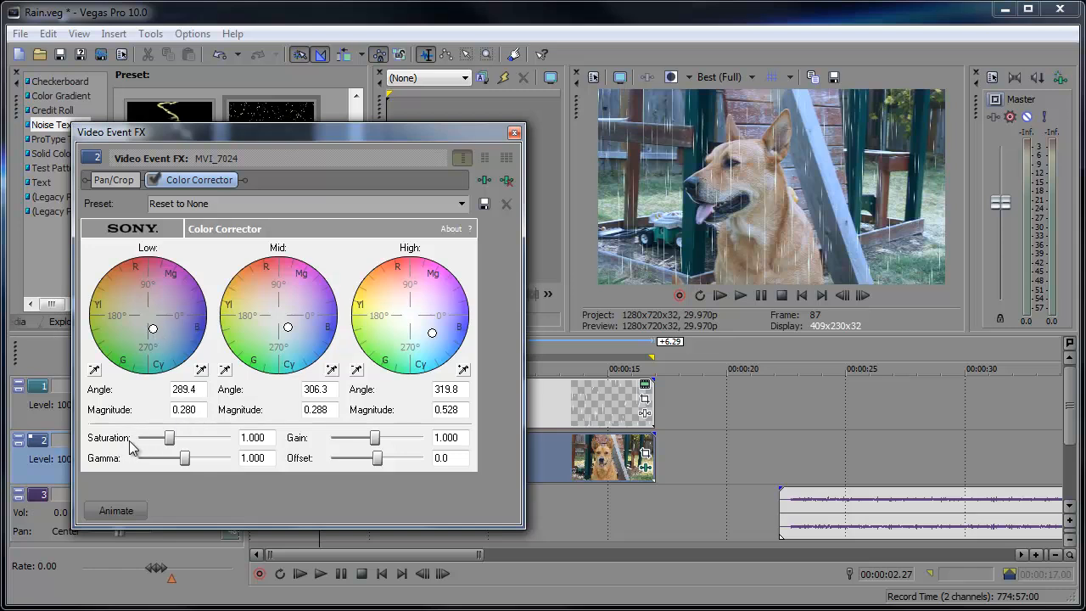
Set saturation 0.472, offset -4.8 and gain 0.891, then close the corrector
{"action": "left_click_drag", "start_coordinate": [168, 437], "coordinate": [153, 437]}
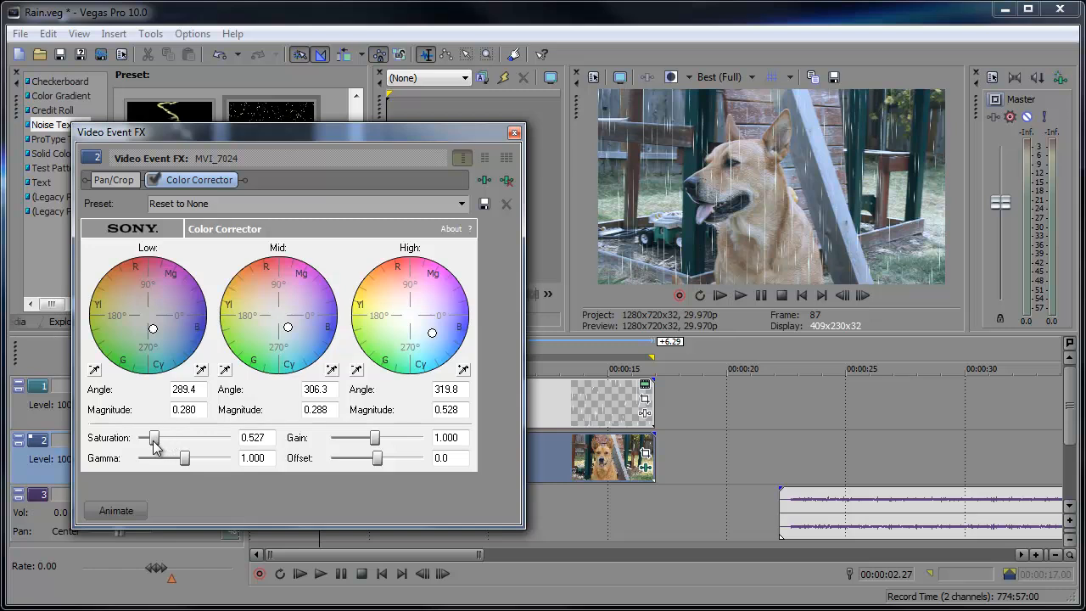
{"action": "left_click_drag", "start_coordinate": [153, 438], "coordinate": [164, 438]}
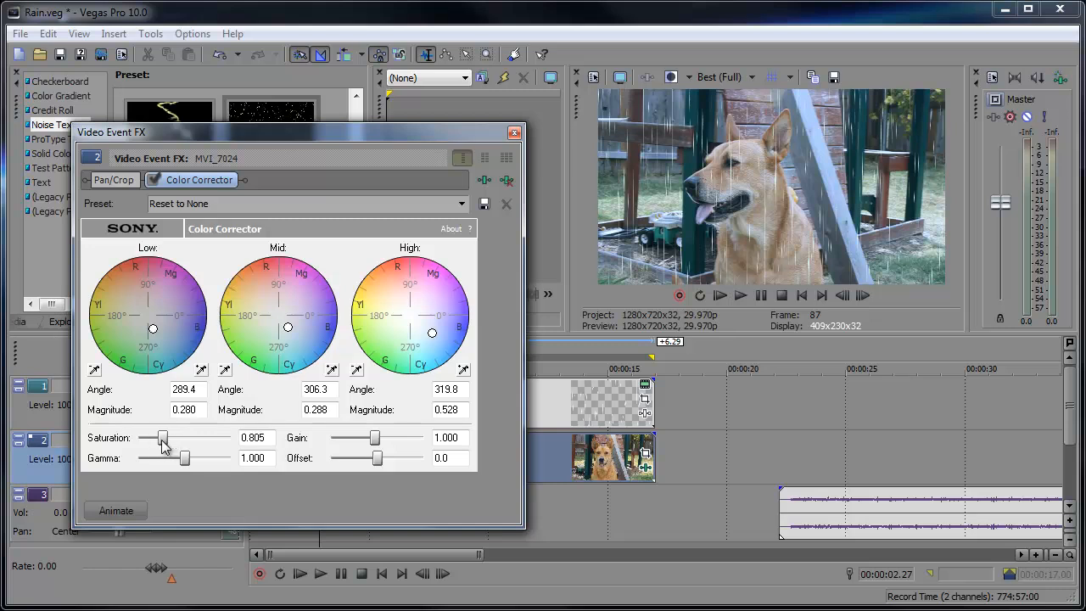
{"action": "left_click_drag", "start_coordinate": [164, 439], "coordinate": [151, 439]}
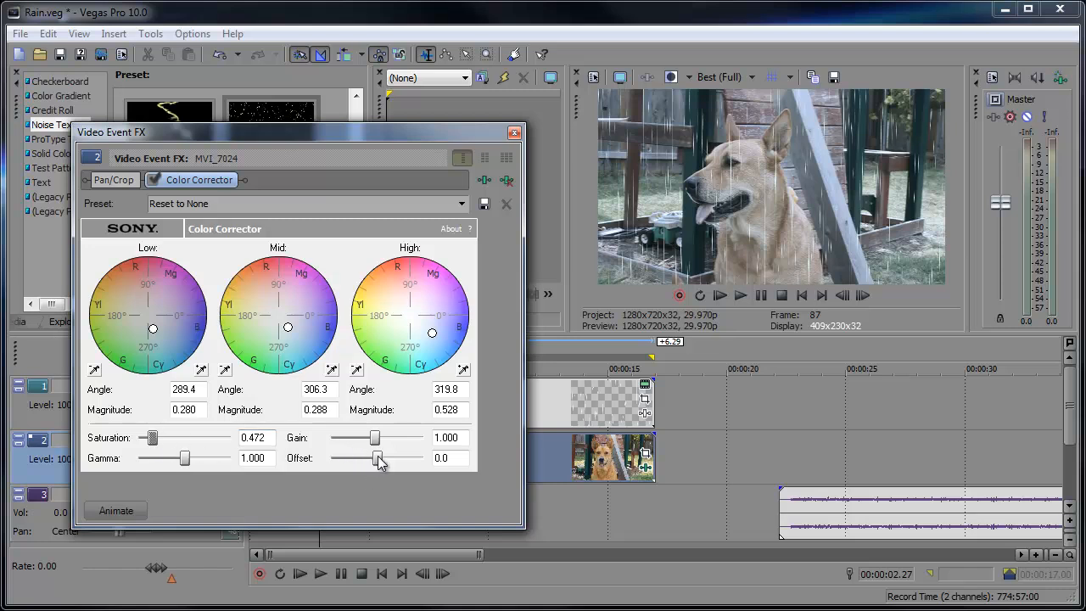
{"action": "left_click_drag", "start_coordinate": [377, 458], "coordinate": [377, 458]}
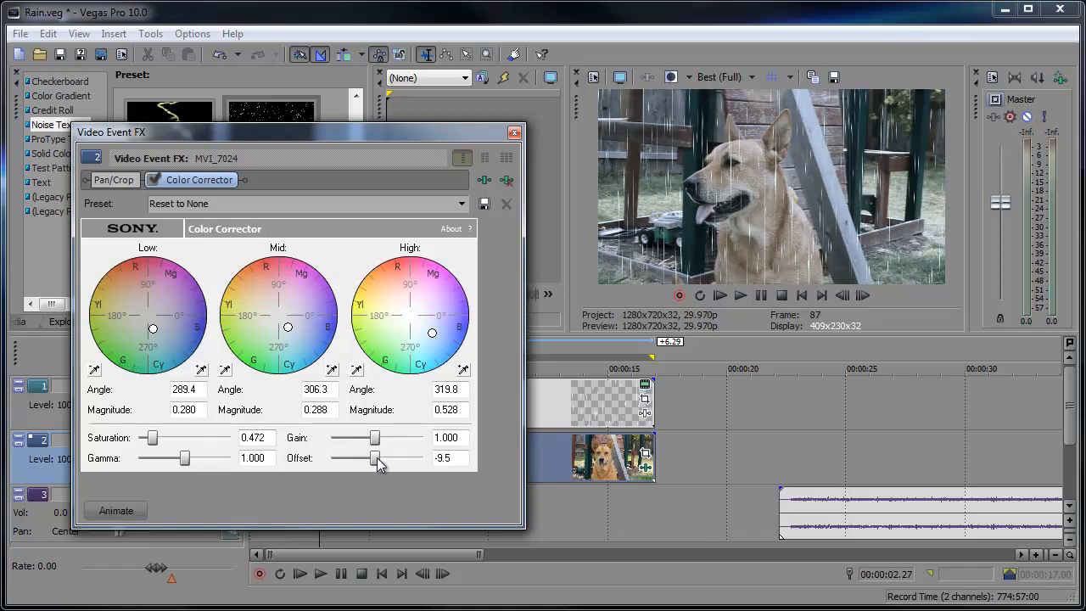
{"action": "left_click_drag", "start_coordinate": [375, 438], "coordinate": [366, 437]}
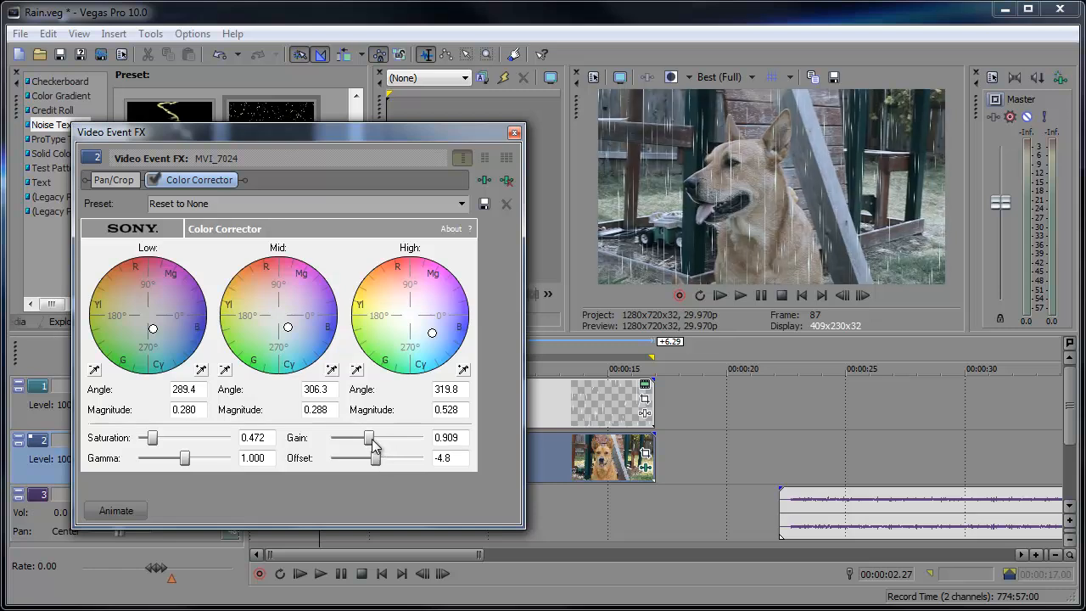
{"action": "left_click_drag", "start_coordinate": [369, 438], "coordinate": [363, 438]}
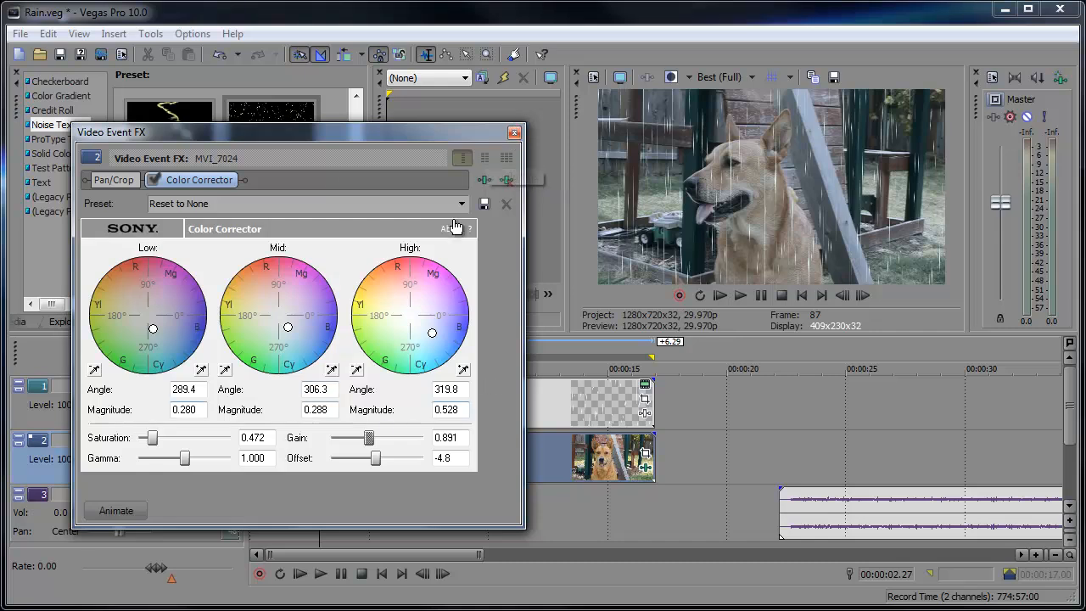
{"action": "left_click", "coordinate": [514, 132]}
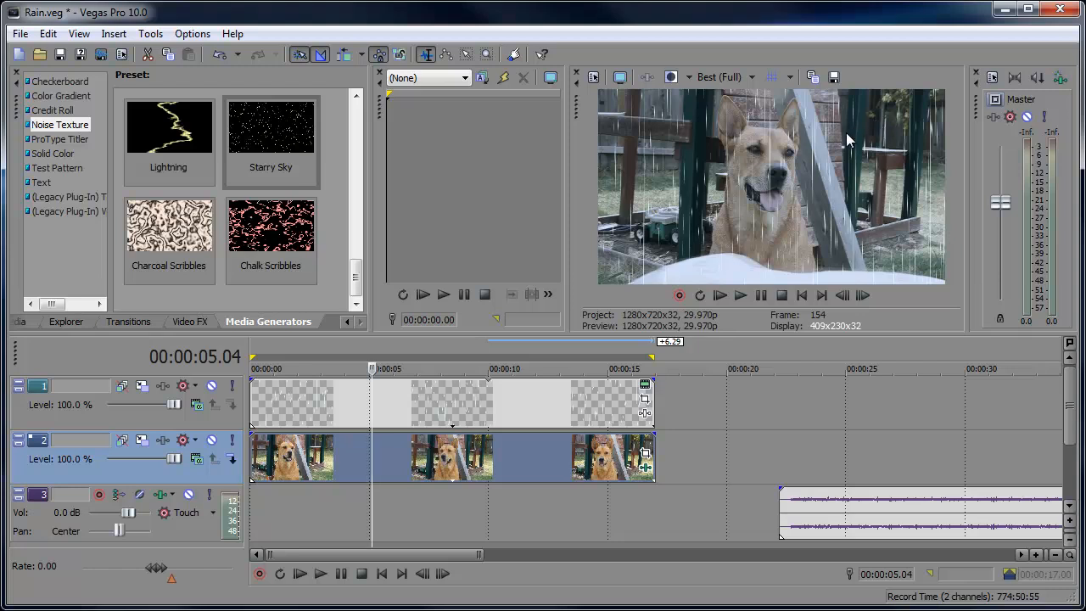
{"action": "mouse_move", "coordinate": [674, 188]}
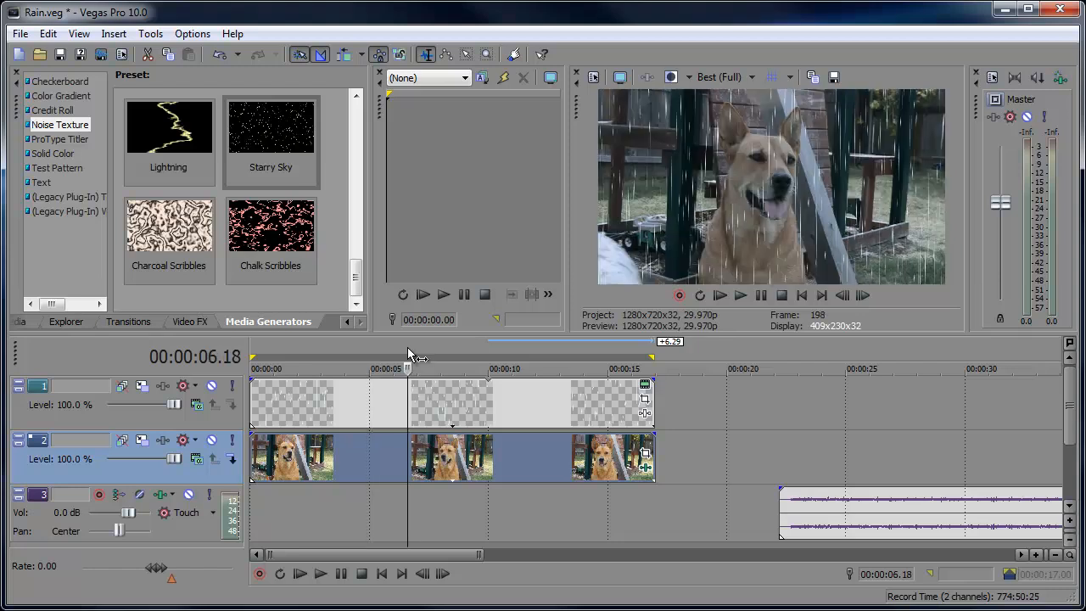
Move the preview to about 6 seconds to view the rainy, bluish dog clip
{"action": "left_click", "coordinate": [320, 573]}
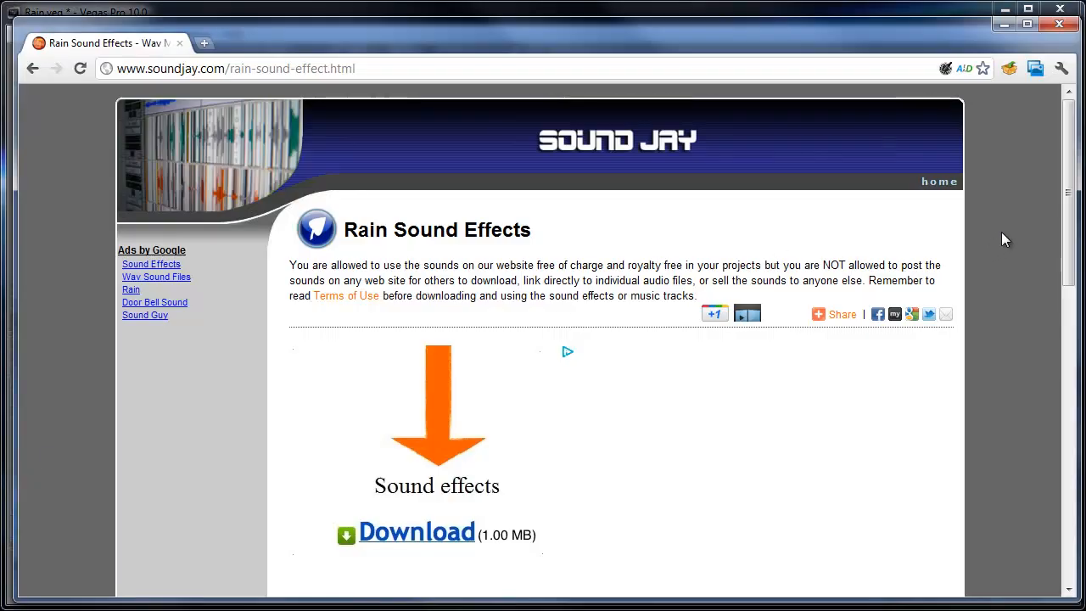
Scroll the Sound Jay Rain Sound Effects page down to its track list
{"action": "scroll", "scroll_direction": "down", "scroll_amount": 3}
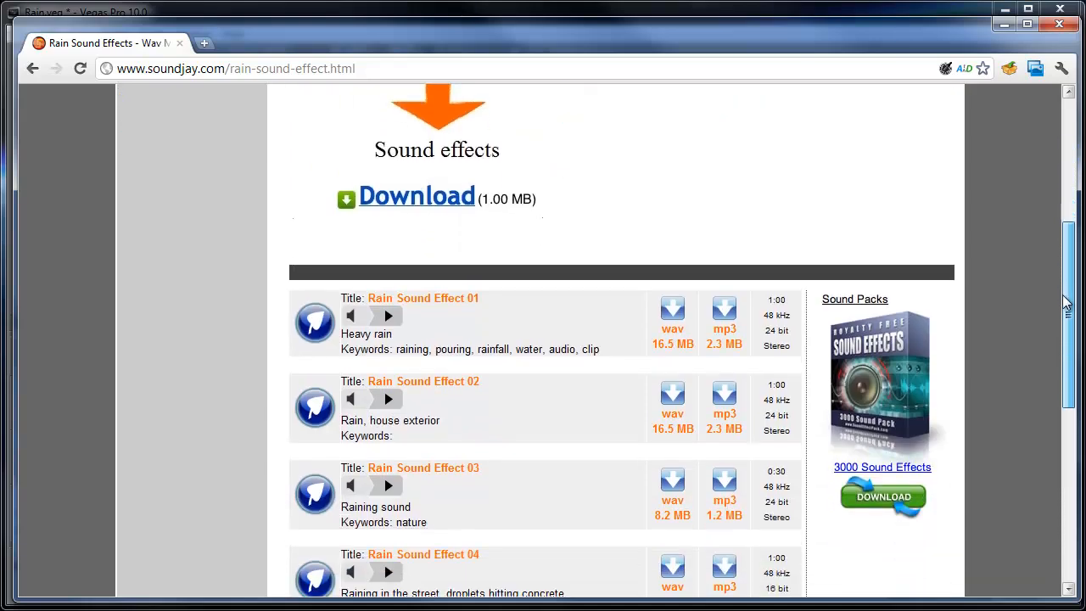
{"action": "scroll", "scroll_direction": "down", "scroll_amount": 3}
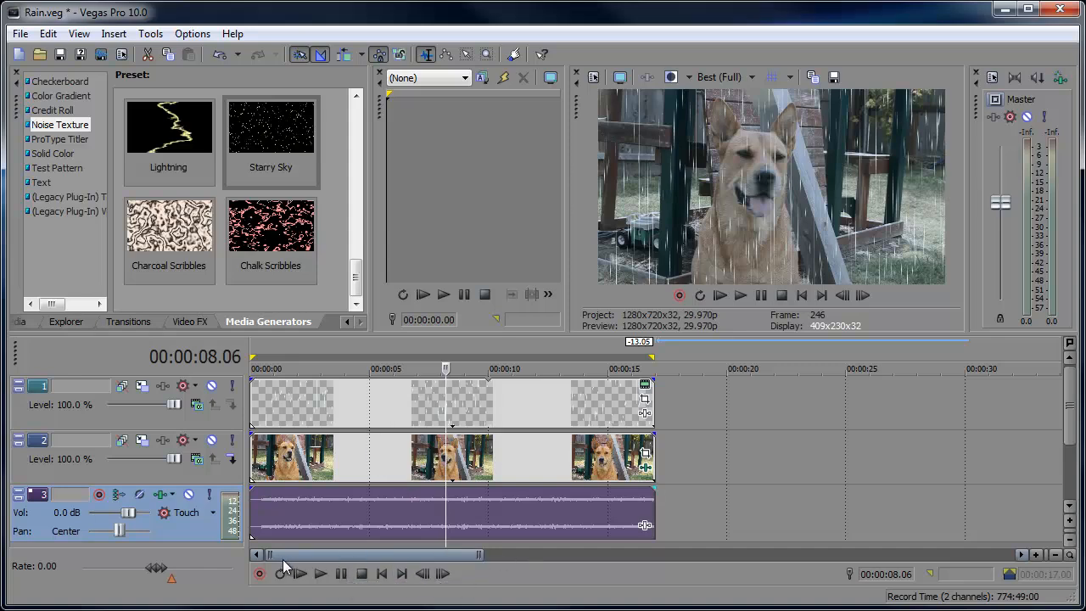
Play the project from the start with the rain audio track
{"action": "left_click", "coordinate": [320, 574]}
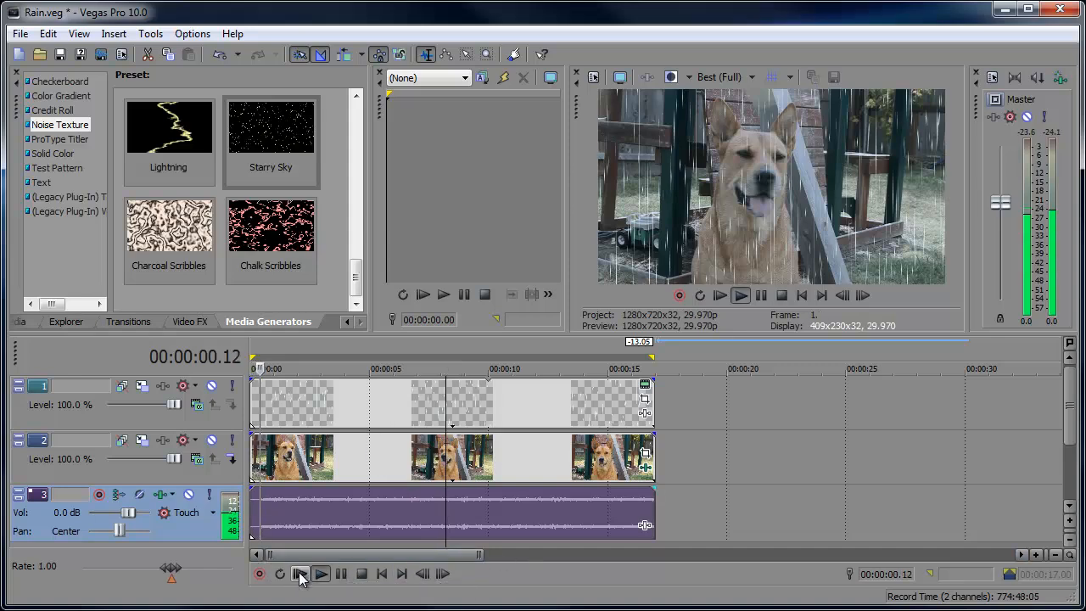
{"action": "left_click", "coordinate": [321, 573]}
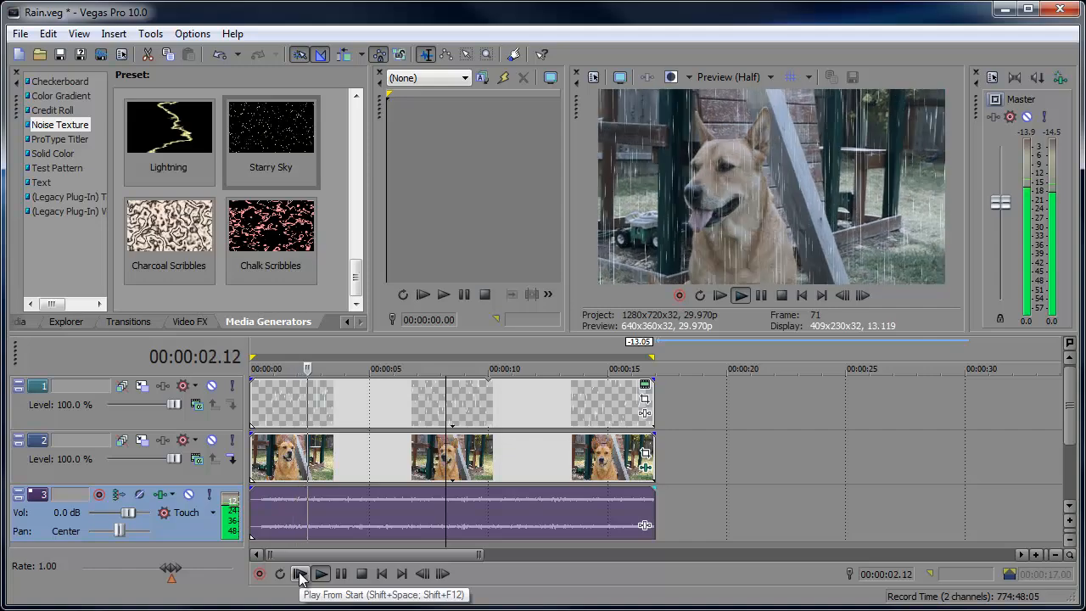
{"action": "left_click", "coordinate": [321, 573]}
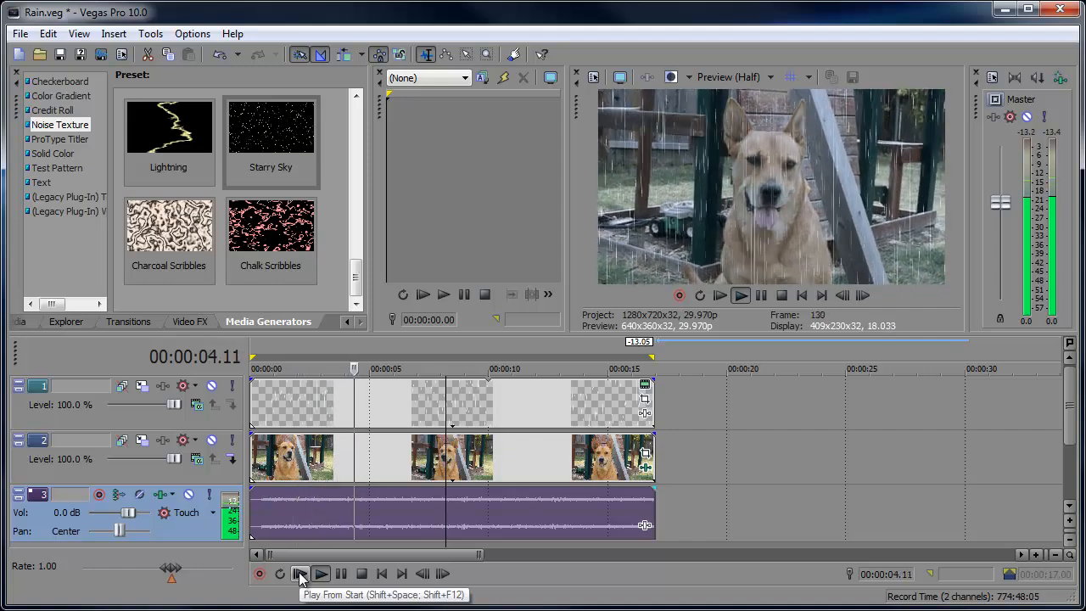
{"action": "left_click", "coordinate": [320, 573]}
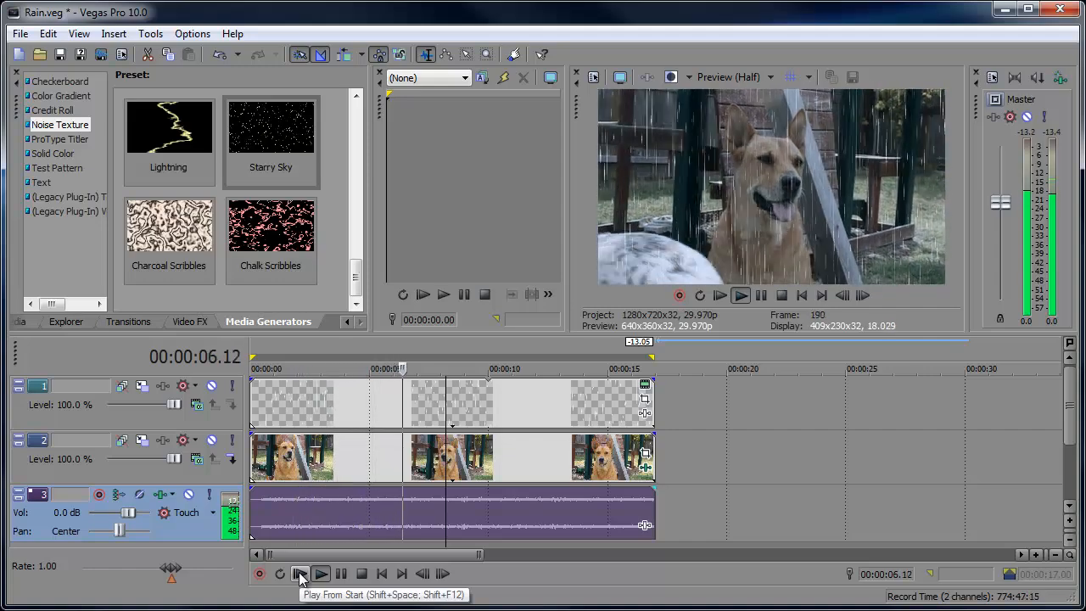
{"action": "left_click", "coordinate": [320, 574]}
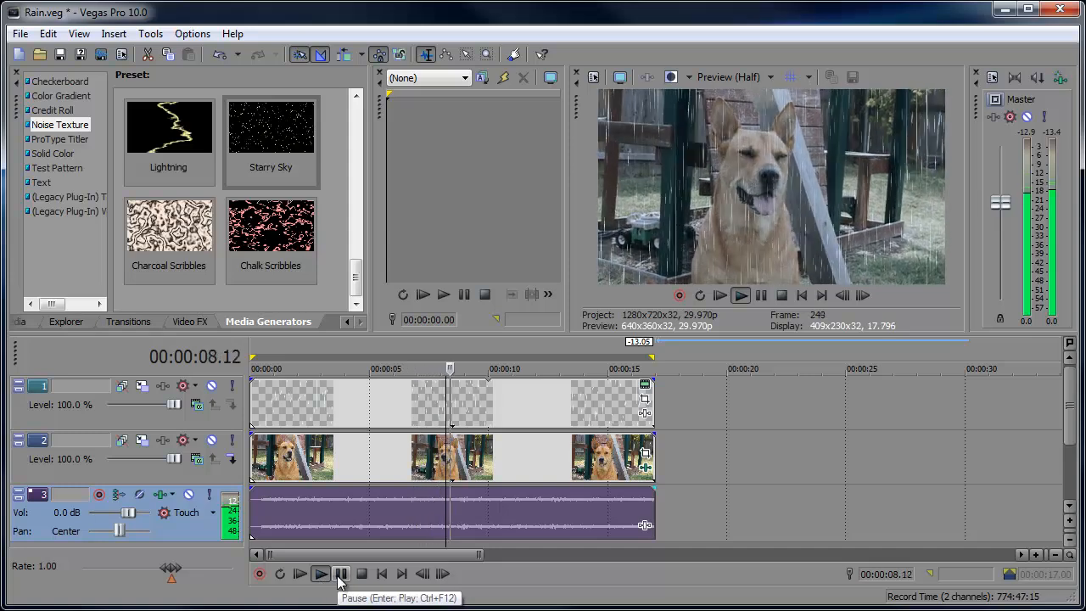